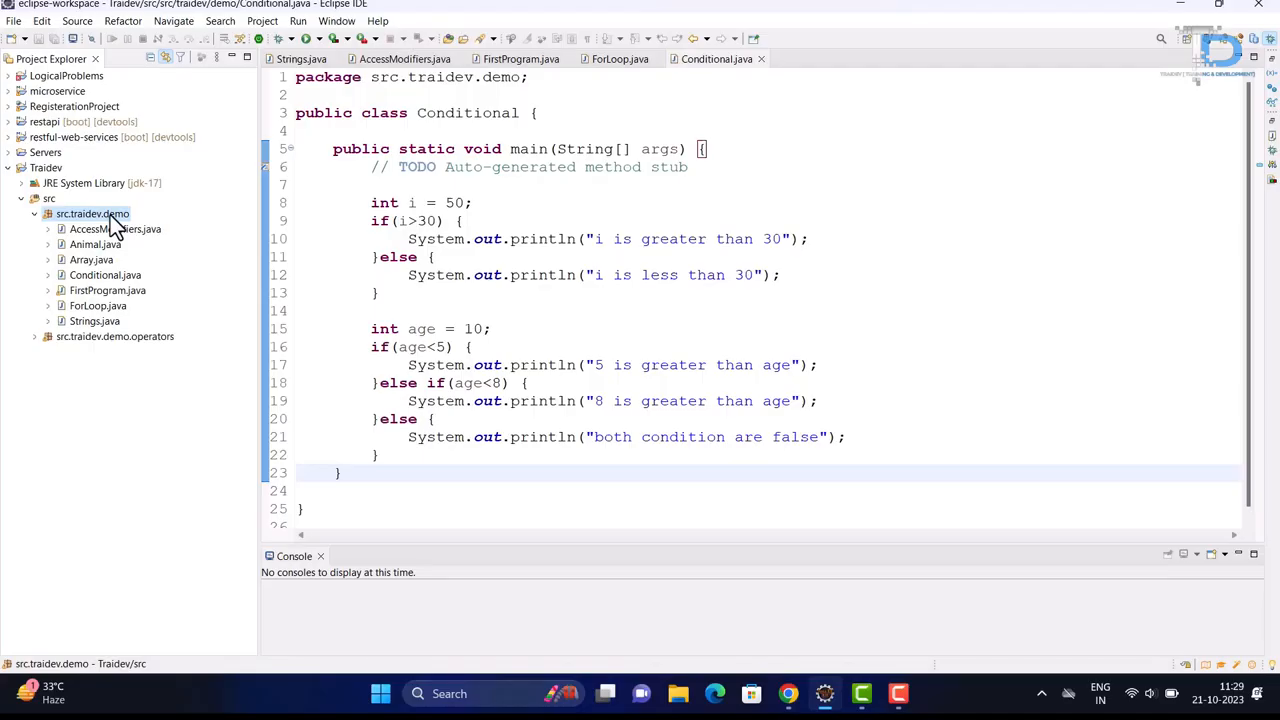
- Create the SwitchCase class in src.traidev.demo via New > Class and finish the wizard
{"action": "right_click", "coordinate": [90, 213]}
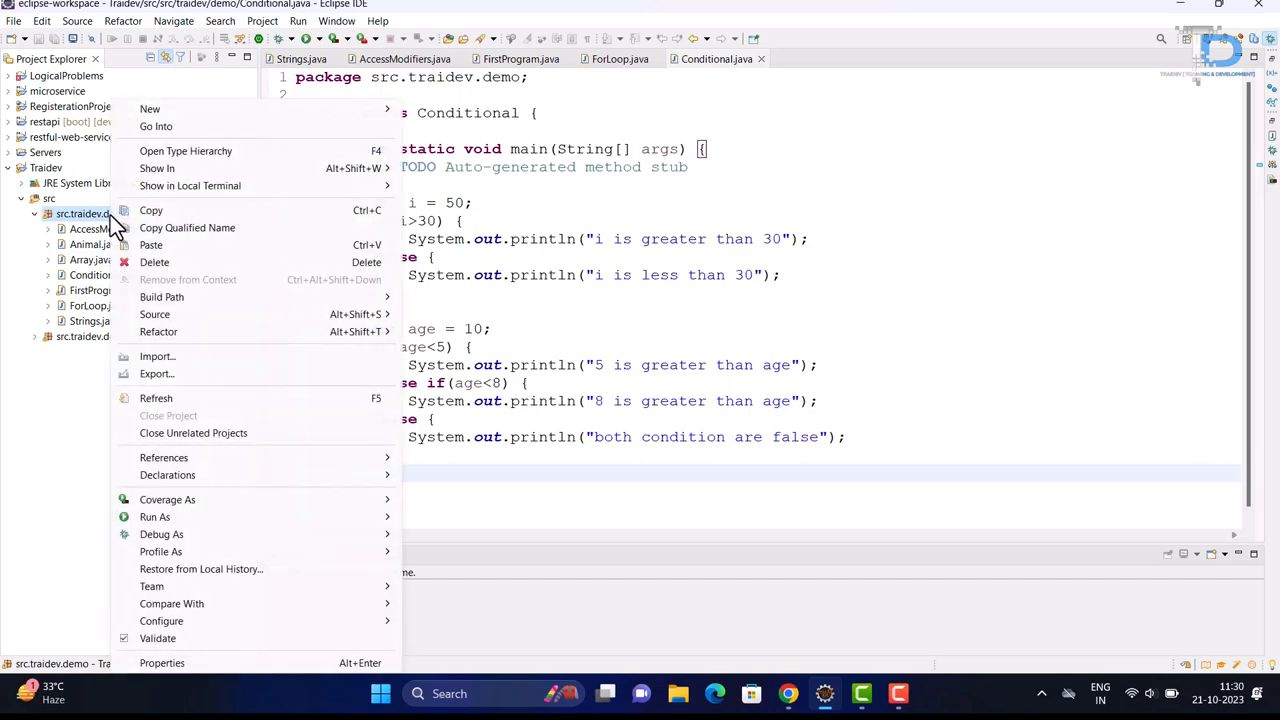
{"action": "left_click", "coordinate": [150, 108]}
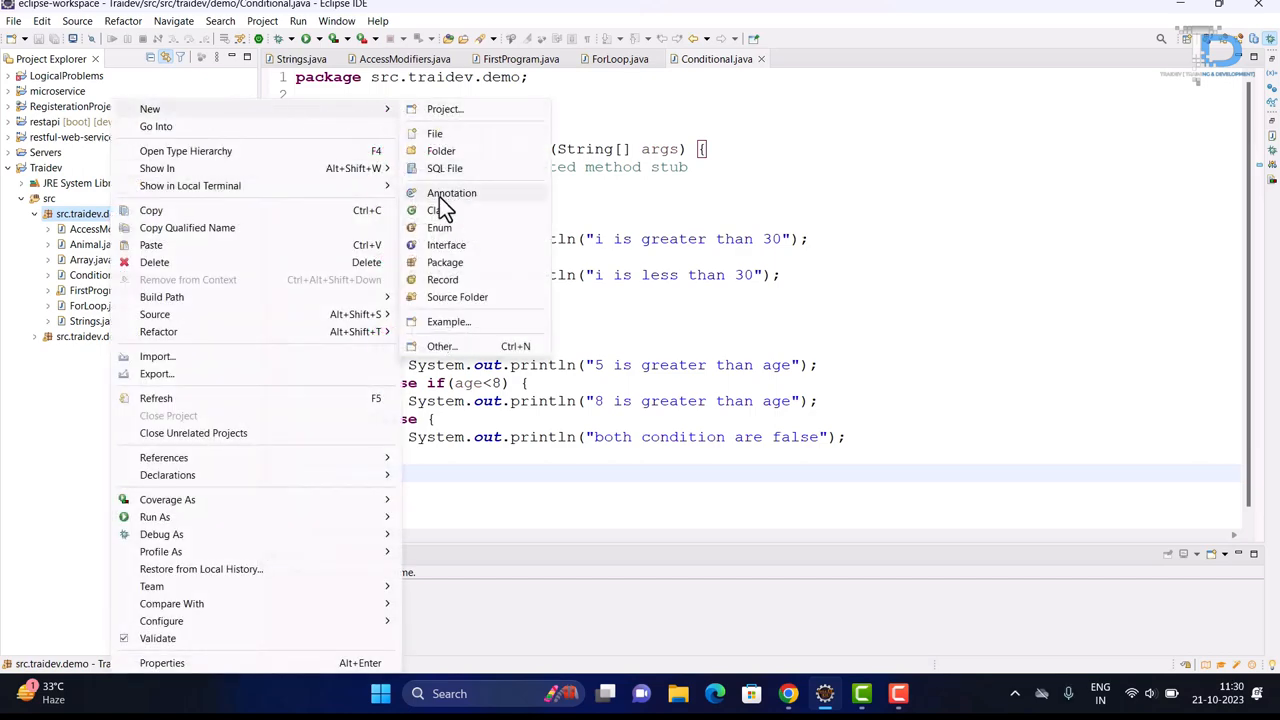
{"action": "left_click", "coordinate": [434, 210]}
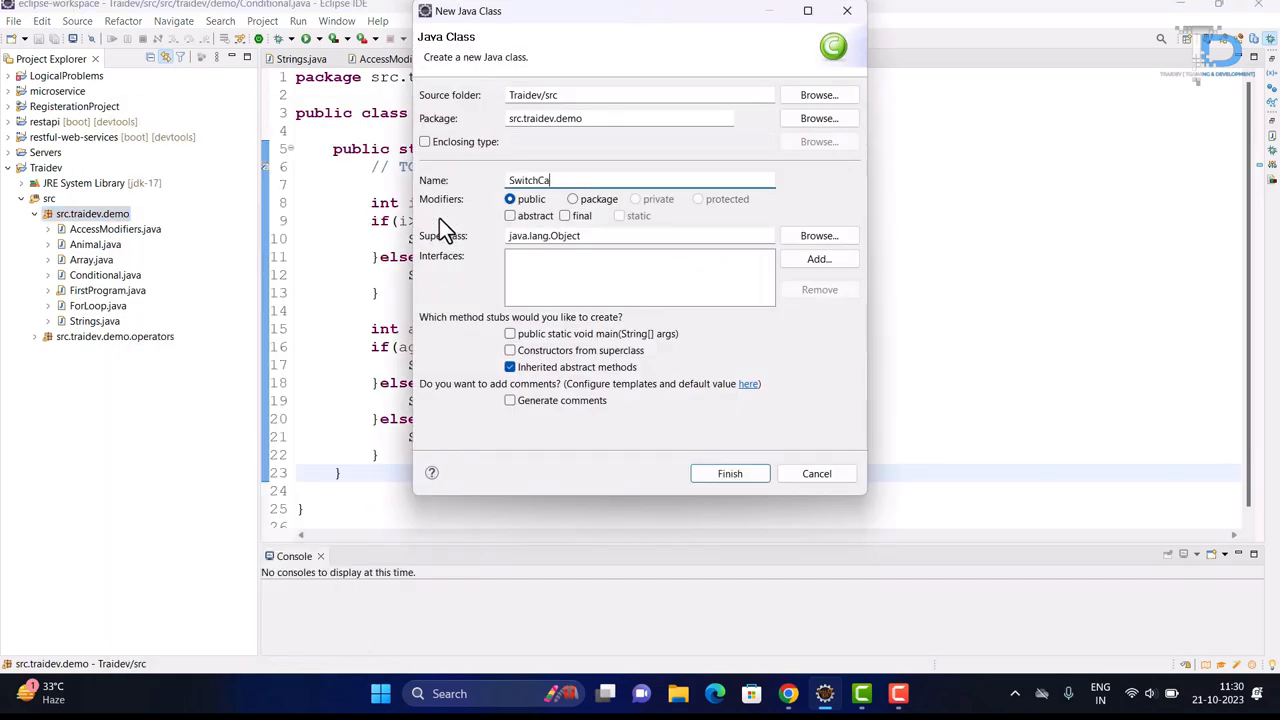
{"action": "left_click", "coordinate": [730, 473]}
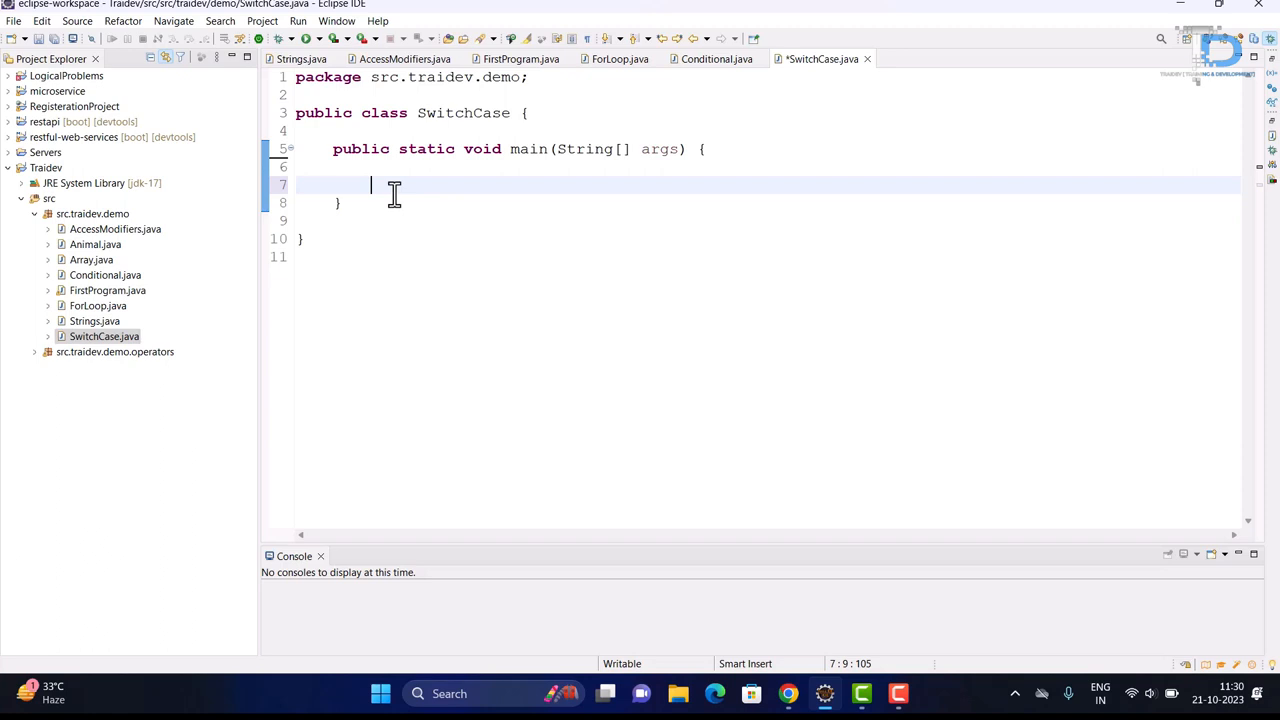
- Declare int n = 1 and a switch (n) whose case 1 prints the value of n
{"action": "type", "text": "int n = 1;"}
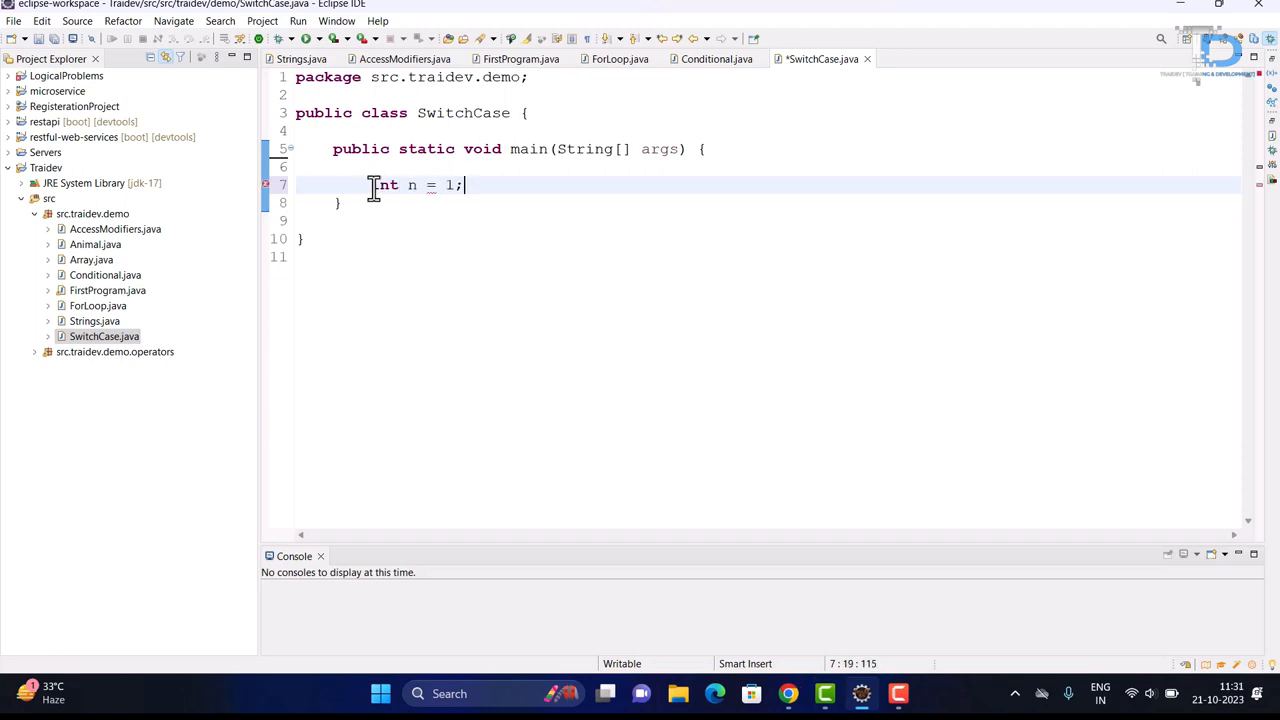
{"action": "type", "text": "switch ()"}
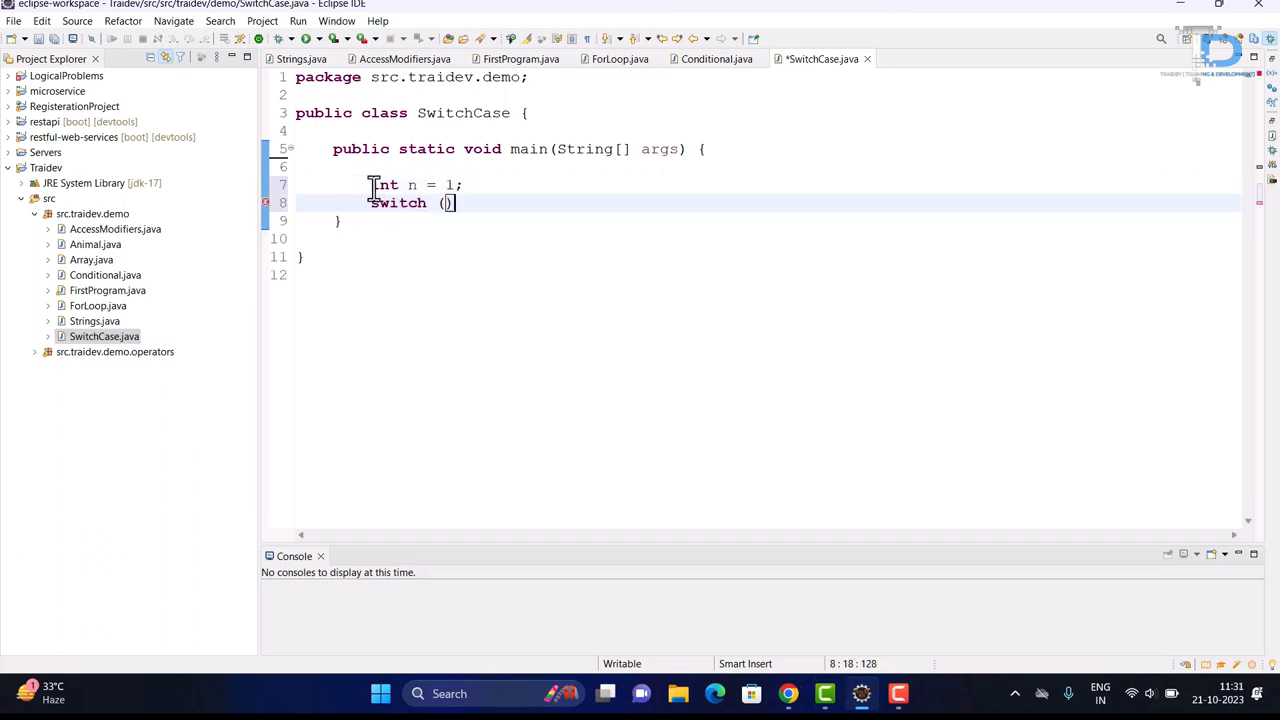
{"action": "type", "text": "n {"}
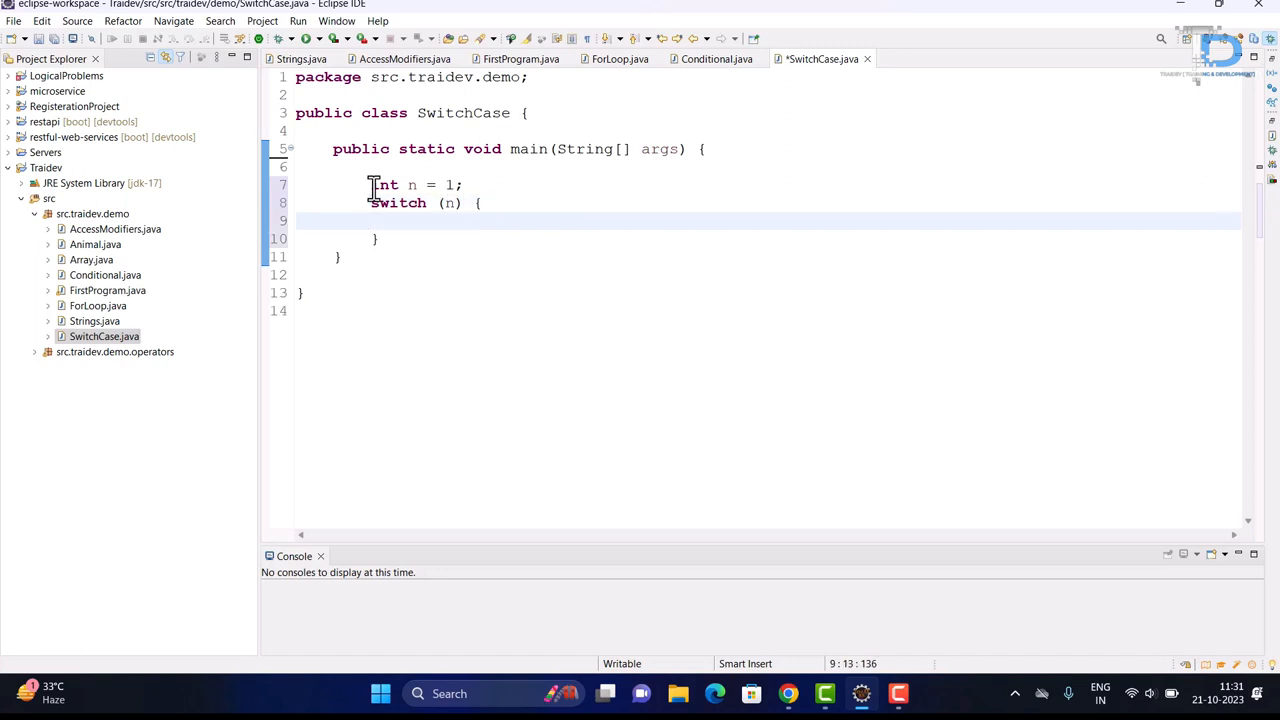
{"action": "type", "text": "case 1 :"}
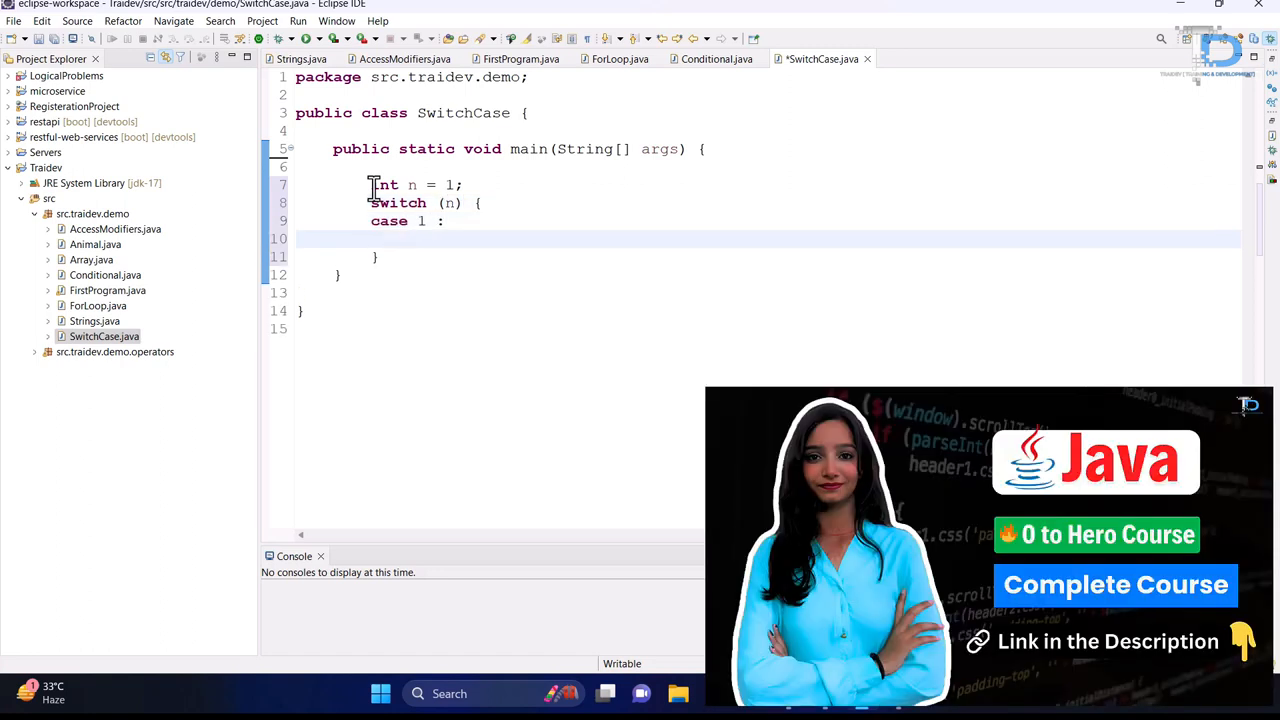
{"action": "type", "text": "System.out.println(\"\");"}
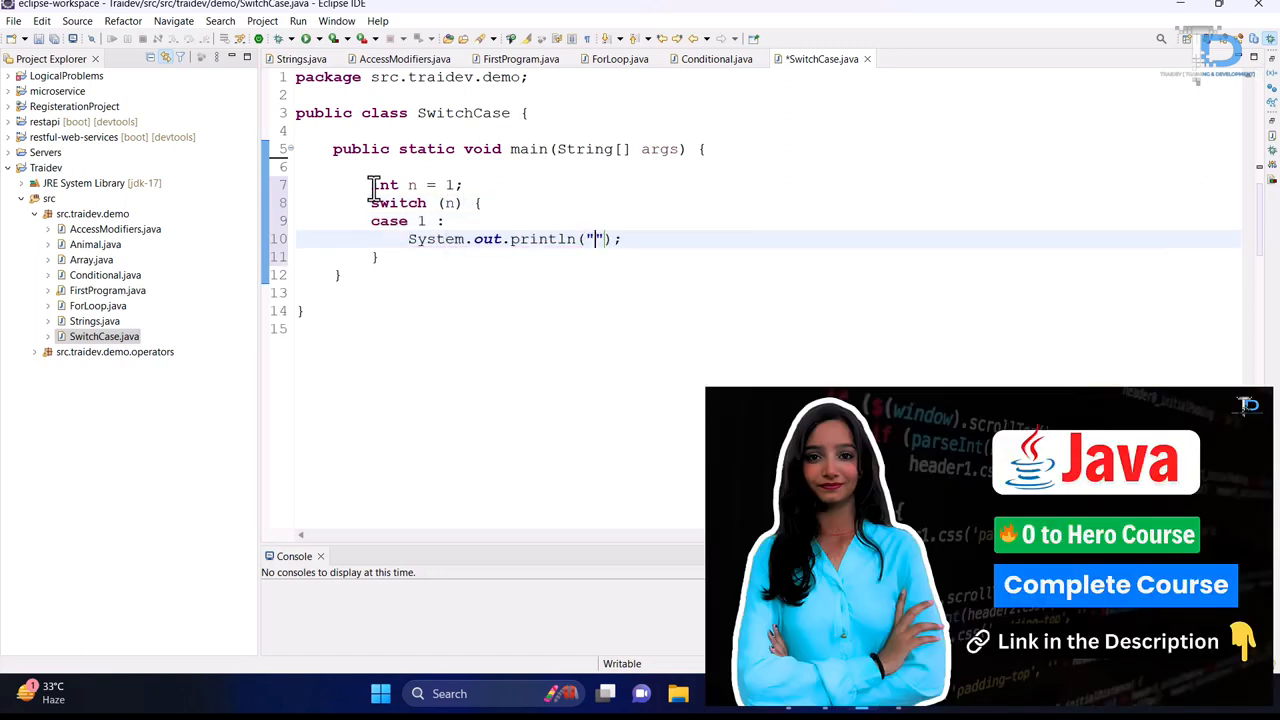
{"action": "type", "text": "n is 1"}
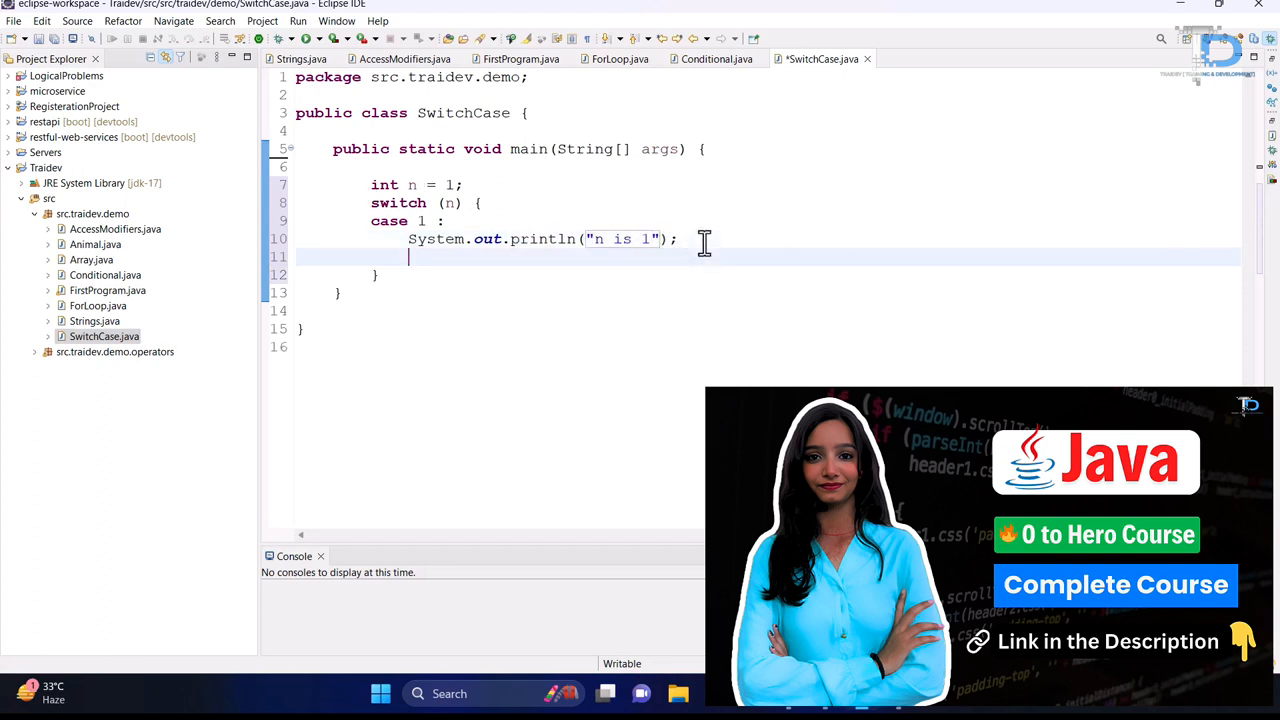
- Add case 2 printing "n is " and continue the remaining cases without breaks
{"action": "type", "text": "case 2 :"}
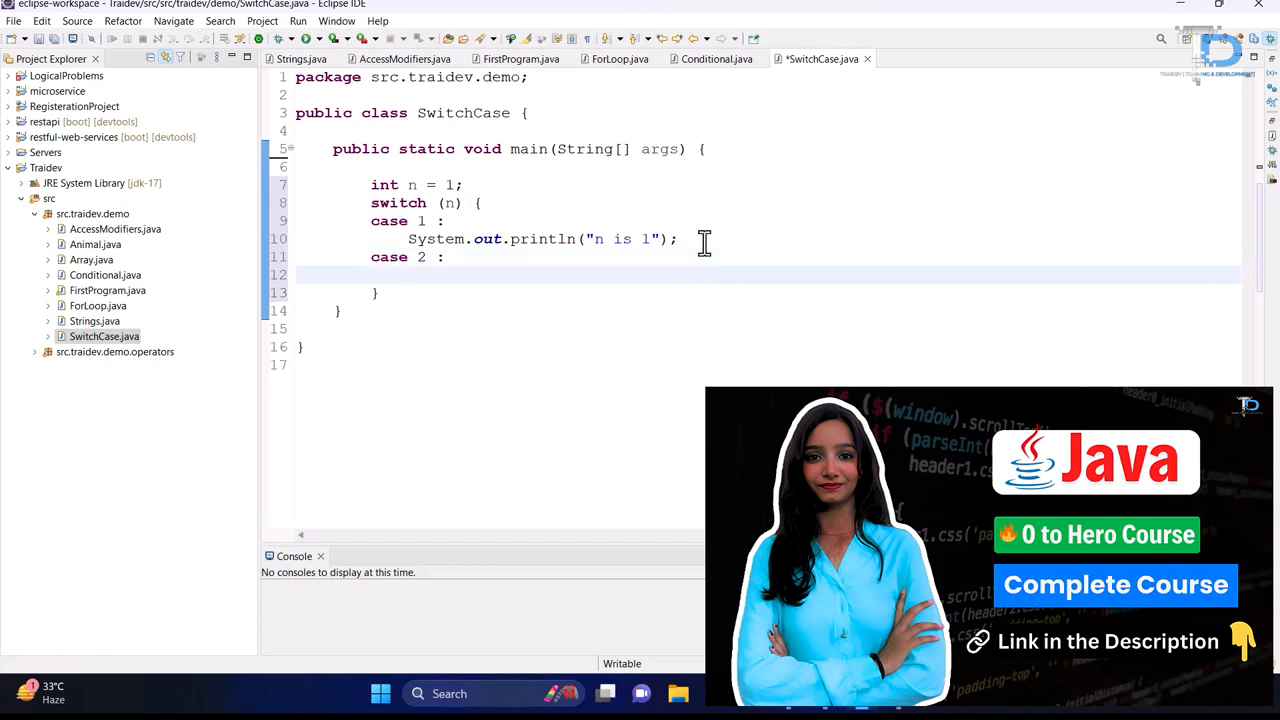
{"action": "type", "text": "System.out.println(\"n is \");"}
{"action": "type", "text": "case 3 :"}
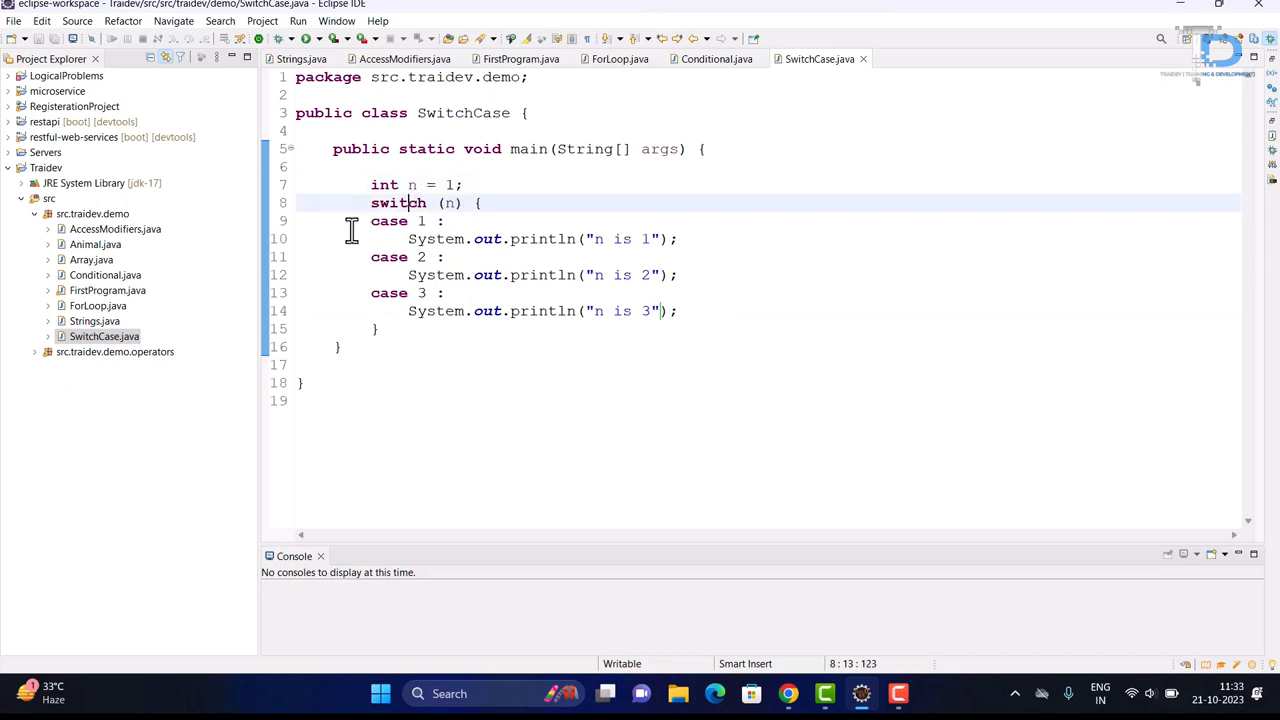
{"action": "mouse_move", "coordinate": [428, 347]}
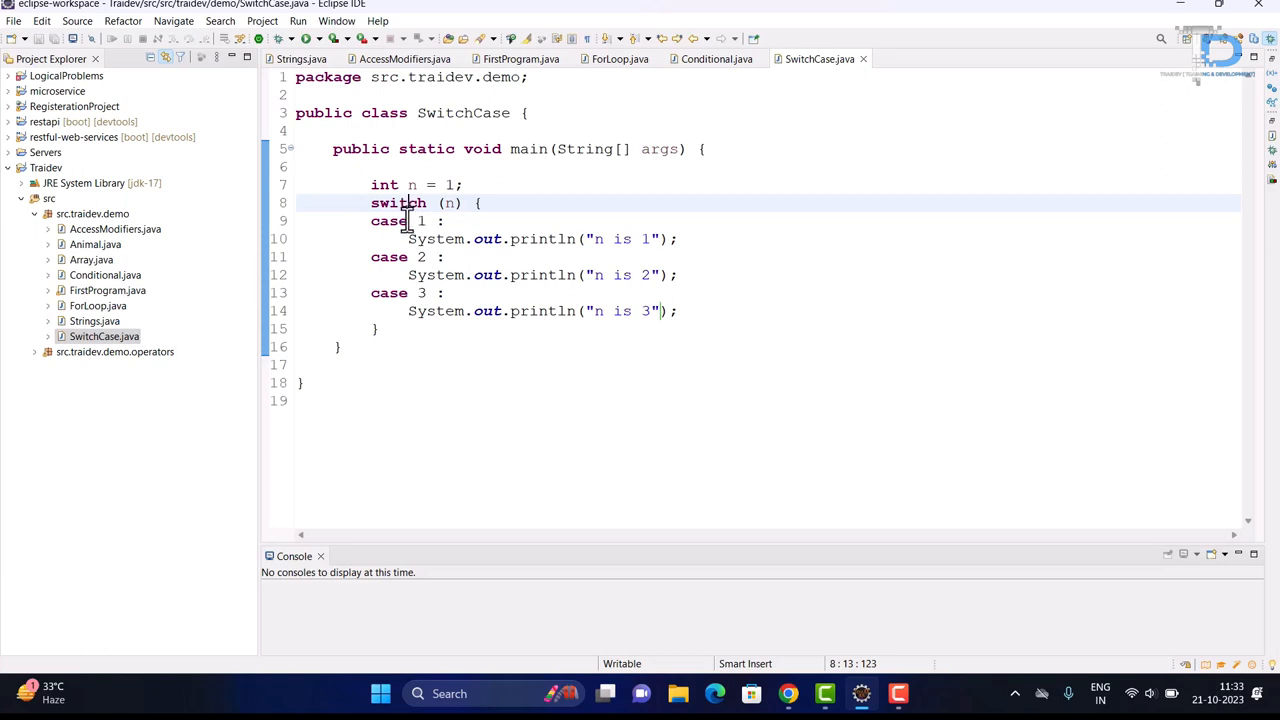
{"action": "double_click", "coordinate": [542, 238]}
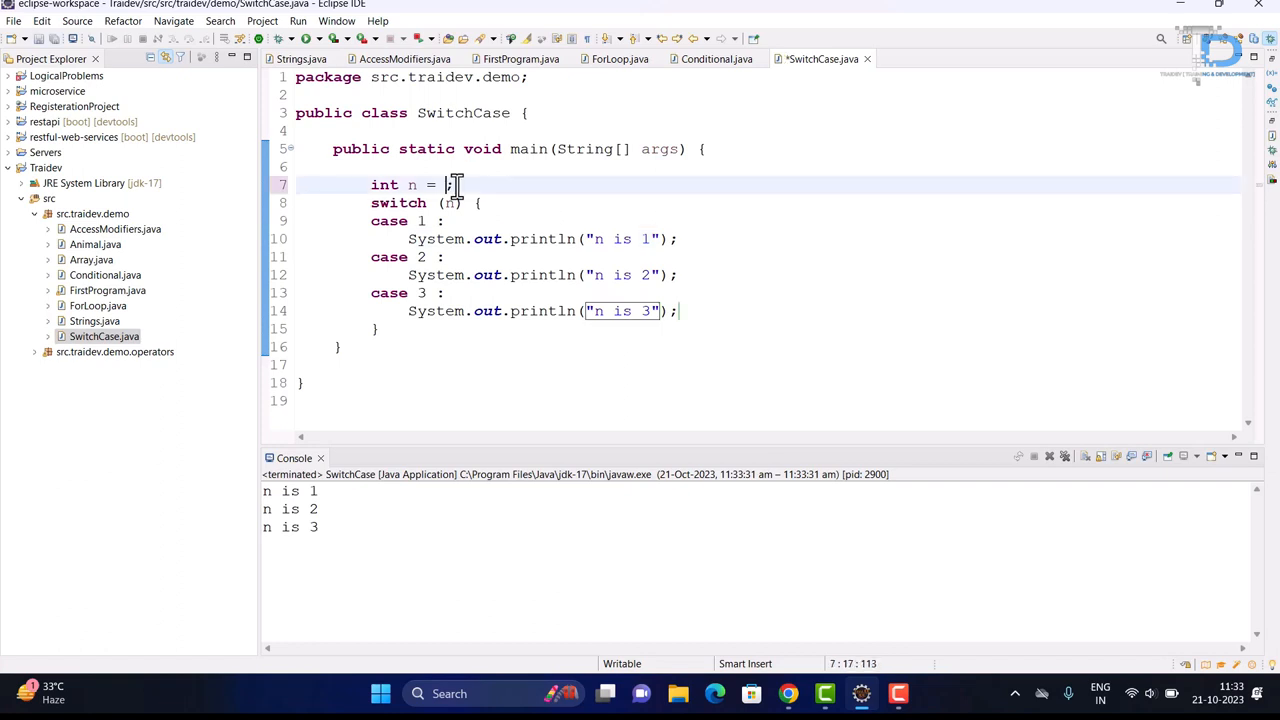
- Set n to 2 and run SwitchCase.java as a Java Application
{"action": "type", "text": "2"}
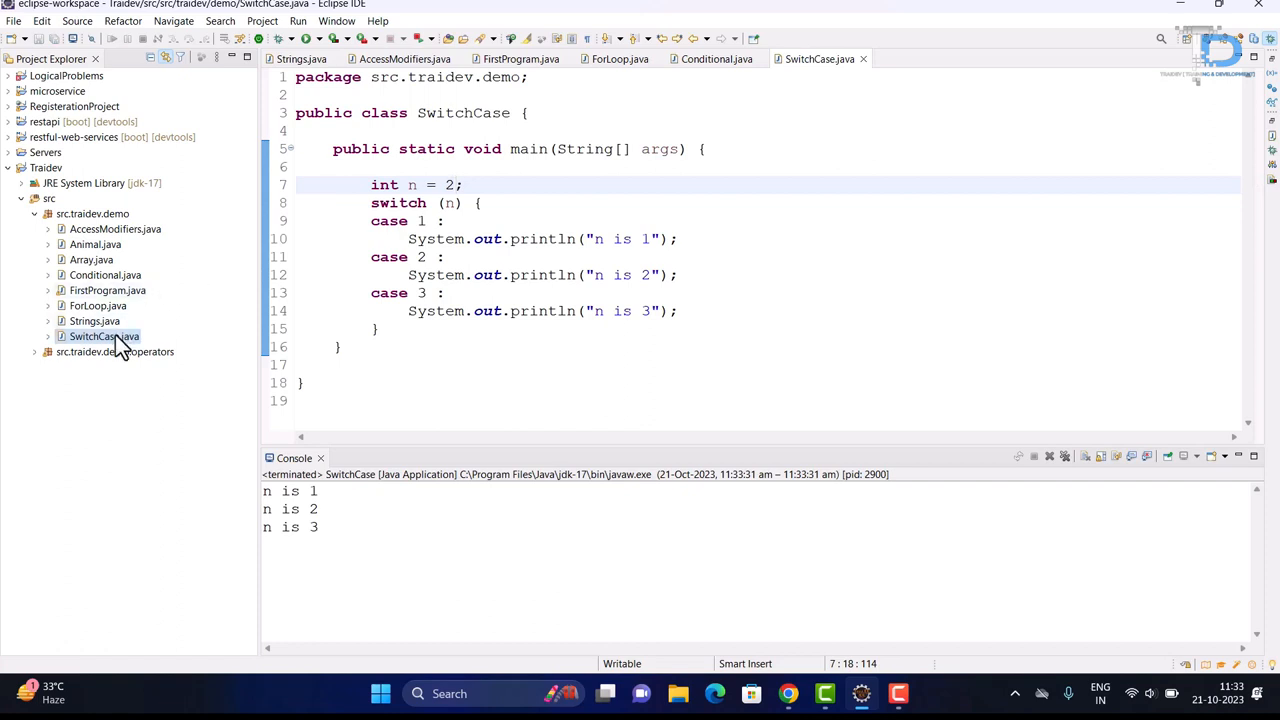
{"action": "right_click", "coordinate": [104, 335]}
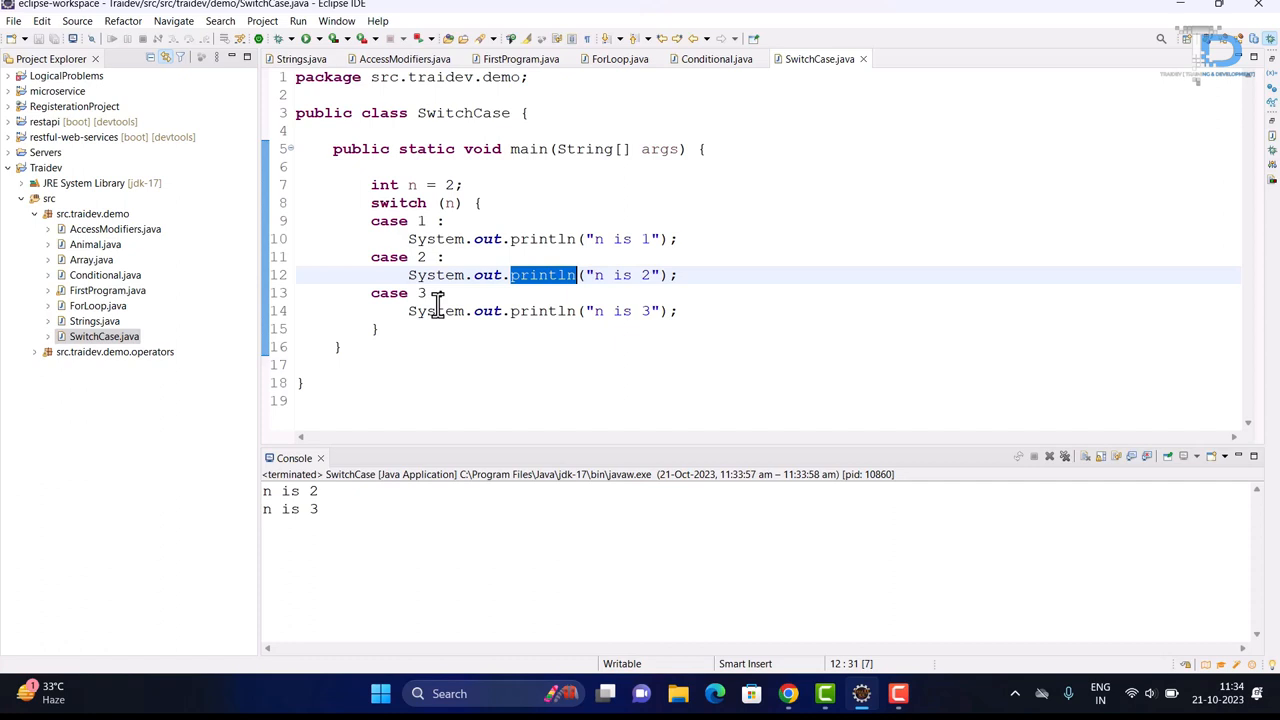
{"action": "mouse_move", "coordinate": [590, 275]}
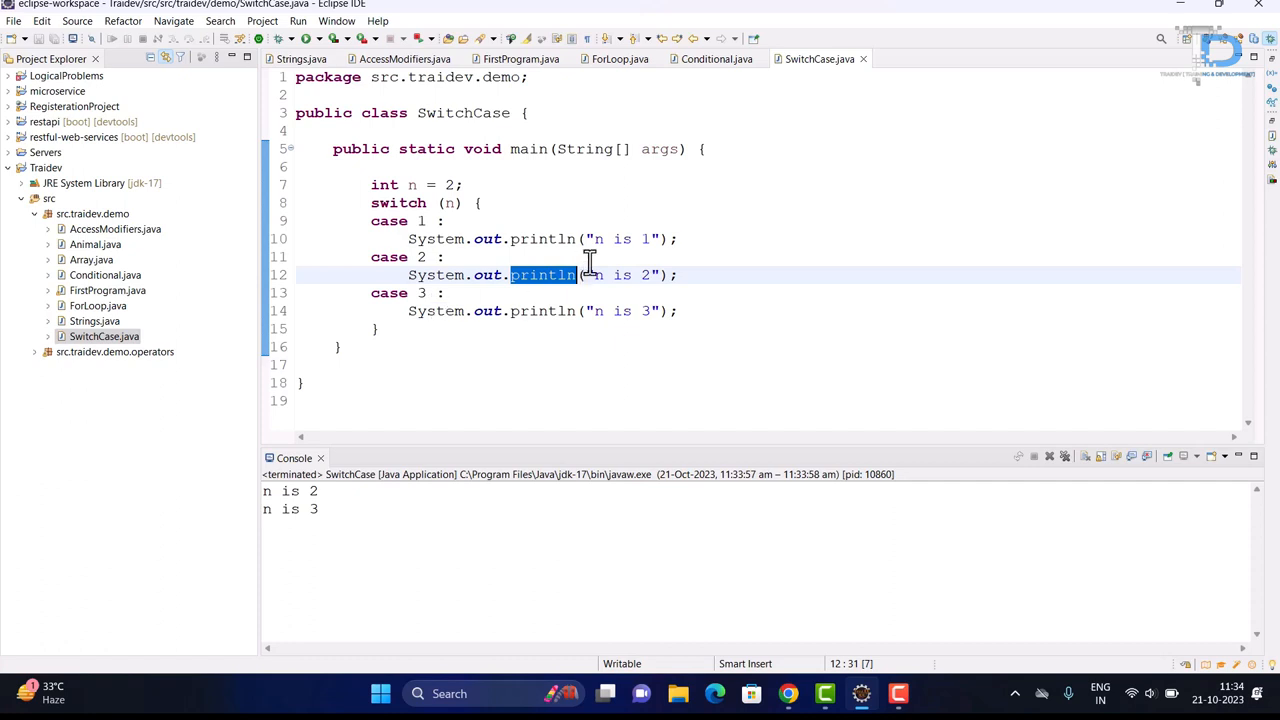
- End cases 1, 2 and 3 with break; and rerun SwitchCase as a Java Application
{"action": "type", "text": "break;"}
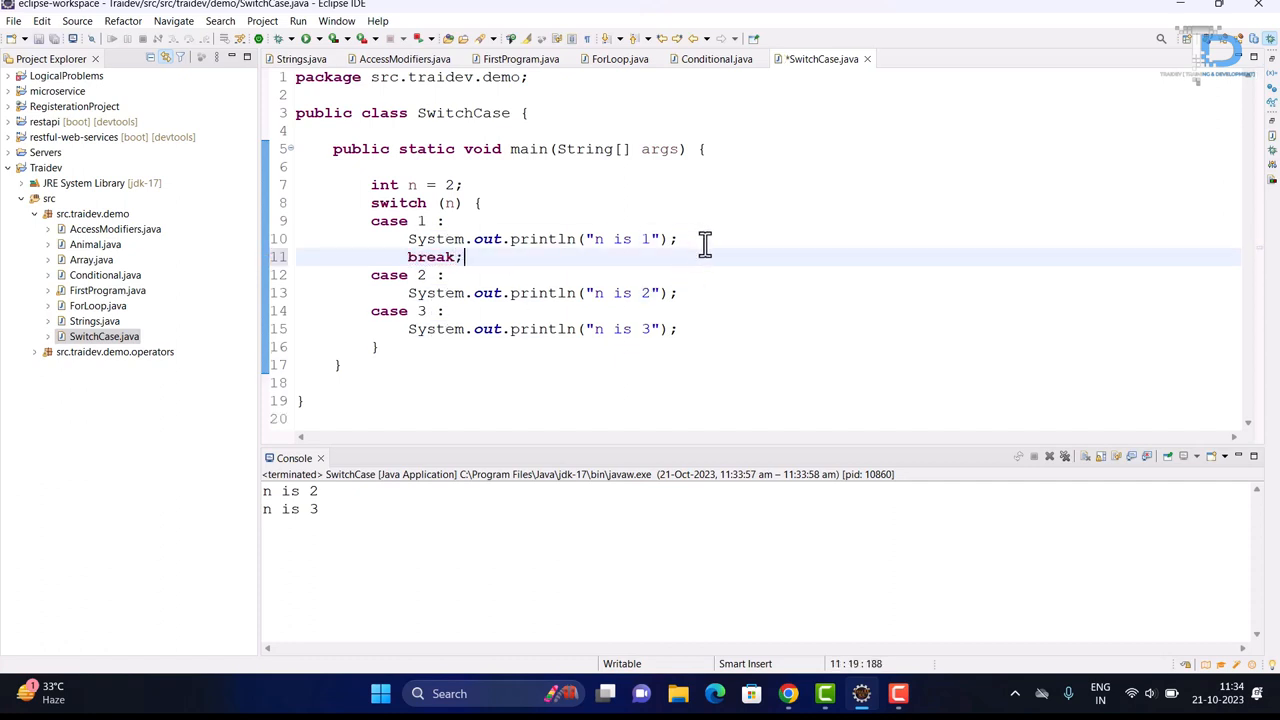
{"action": "type", "text": "break;"}
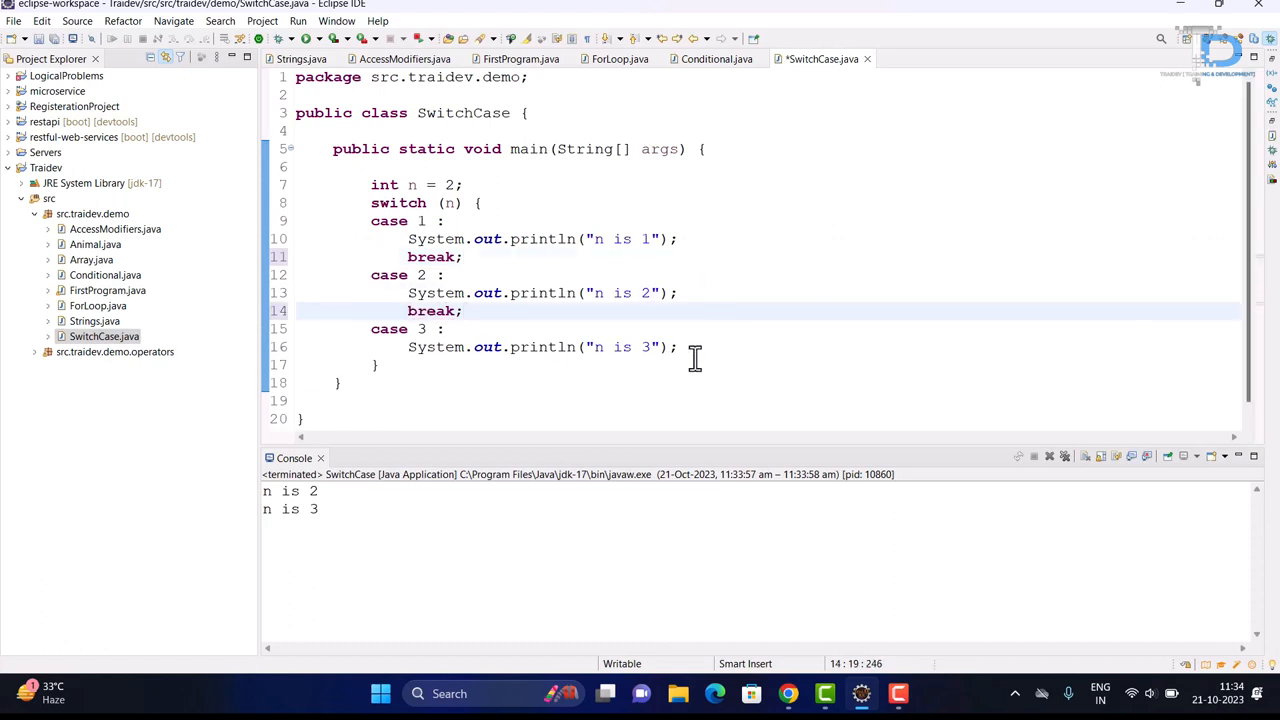
{"action": "type", "text": "break;"}
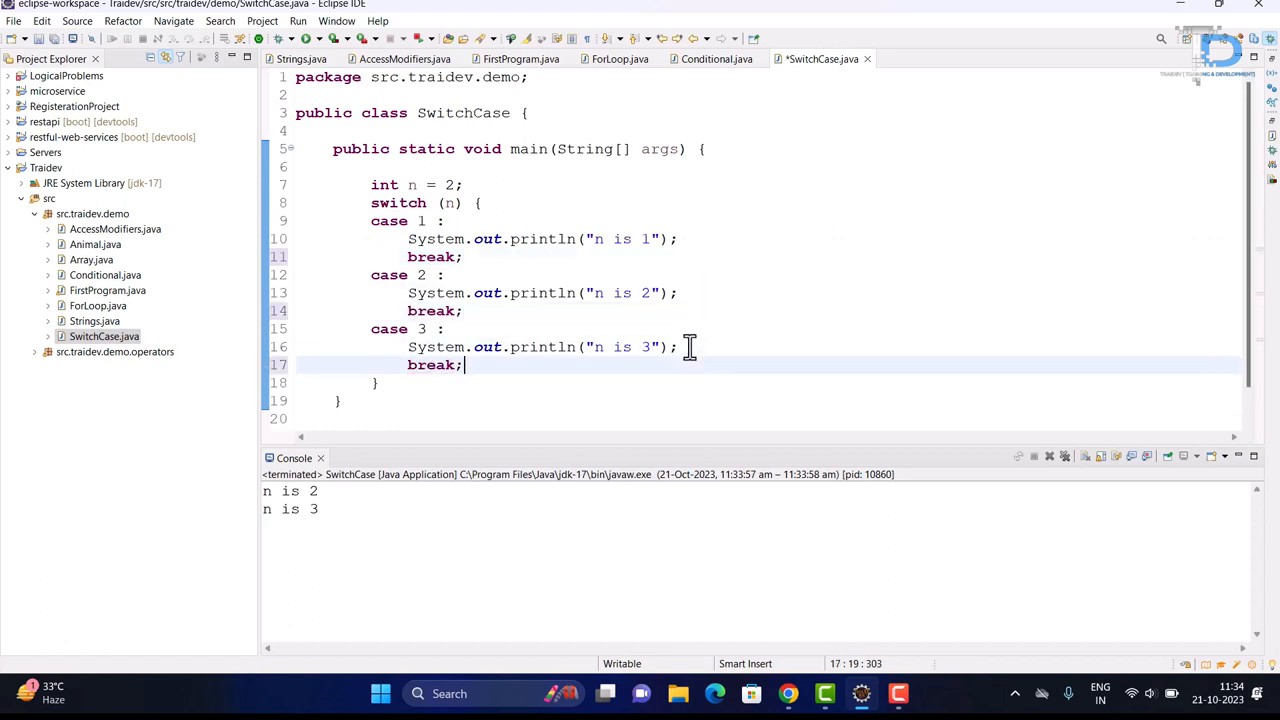
{"action": "right_click", "coordinate": [104, 336]}
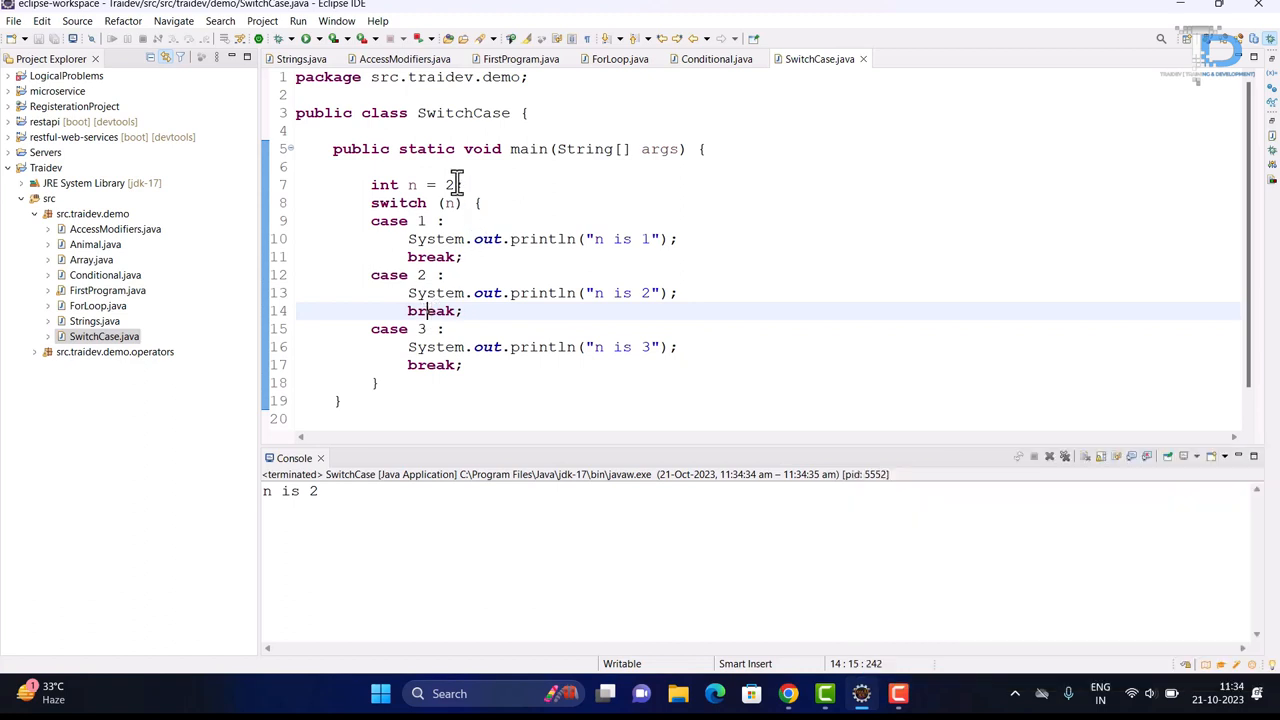
- Change n to 4 so no case matches when the program is rerun
{"action": "type", "text": "4"}
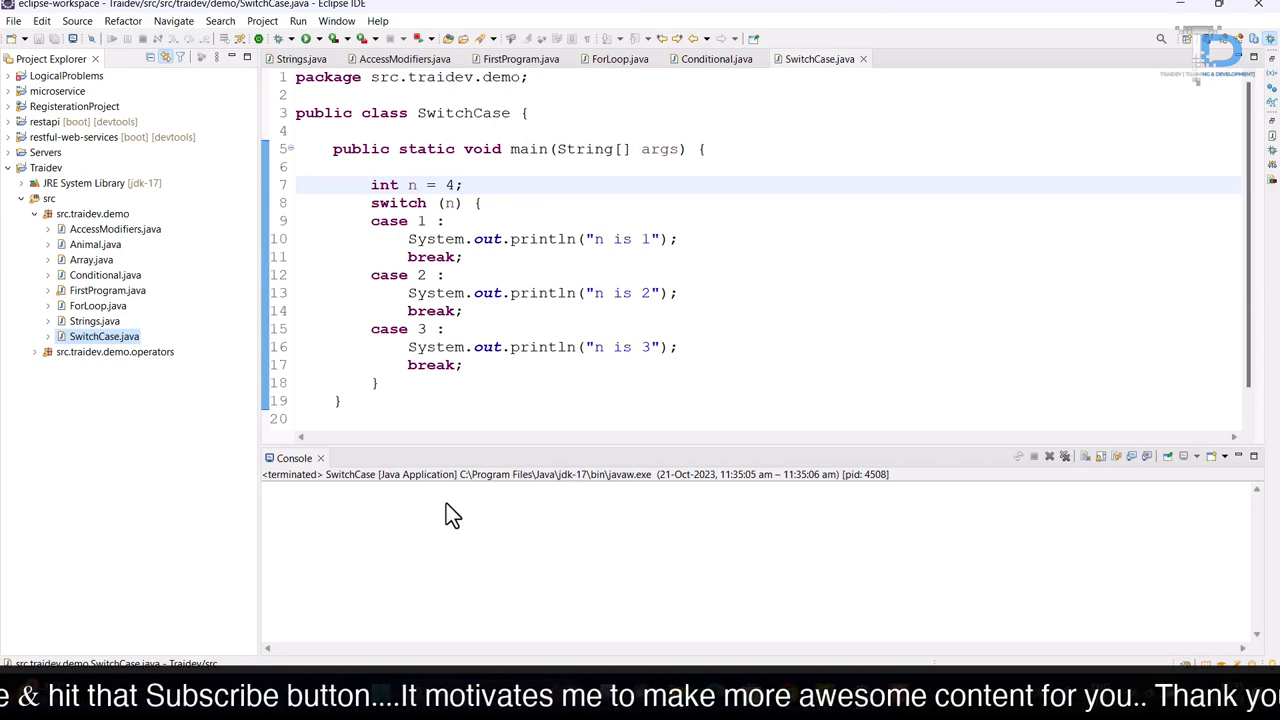
- Add a default: case printing "nothing is matched" after case 3's break
{"action": "type", "text": "de"}
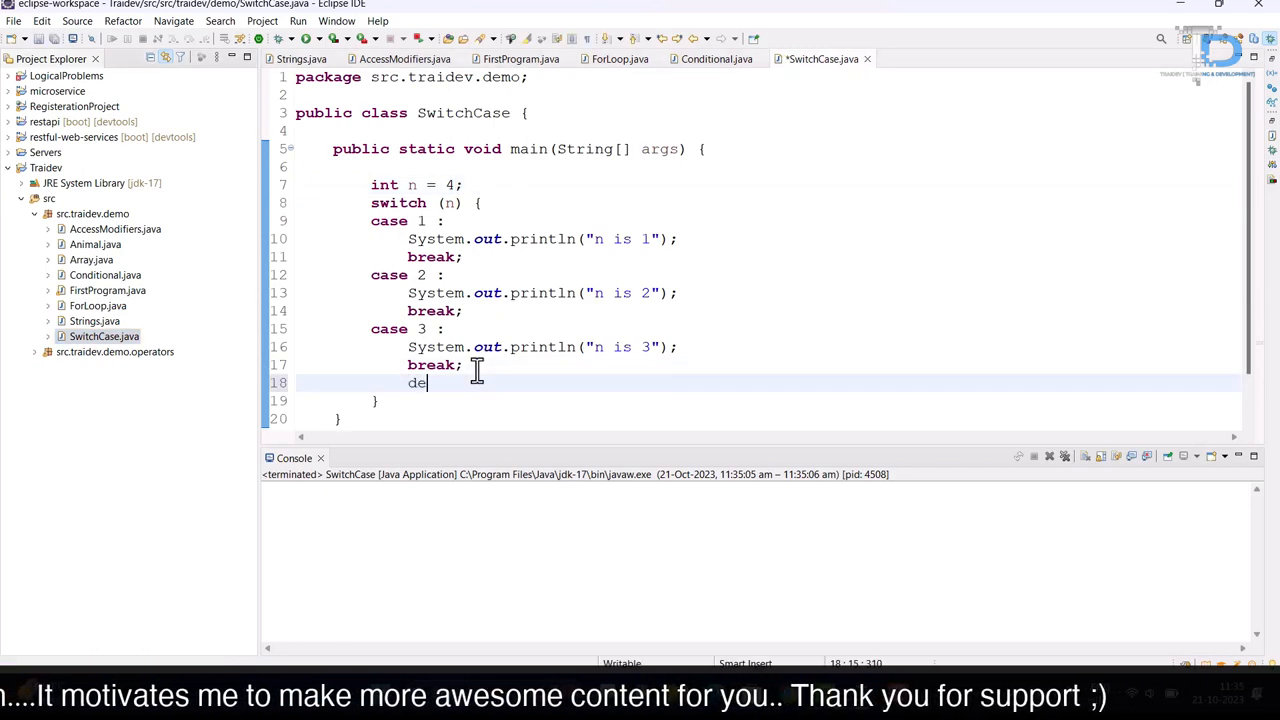
{"action": "type", "text": "fault:"}
{"action": "type", "text": "System.out.println(\"nothing \");"}
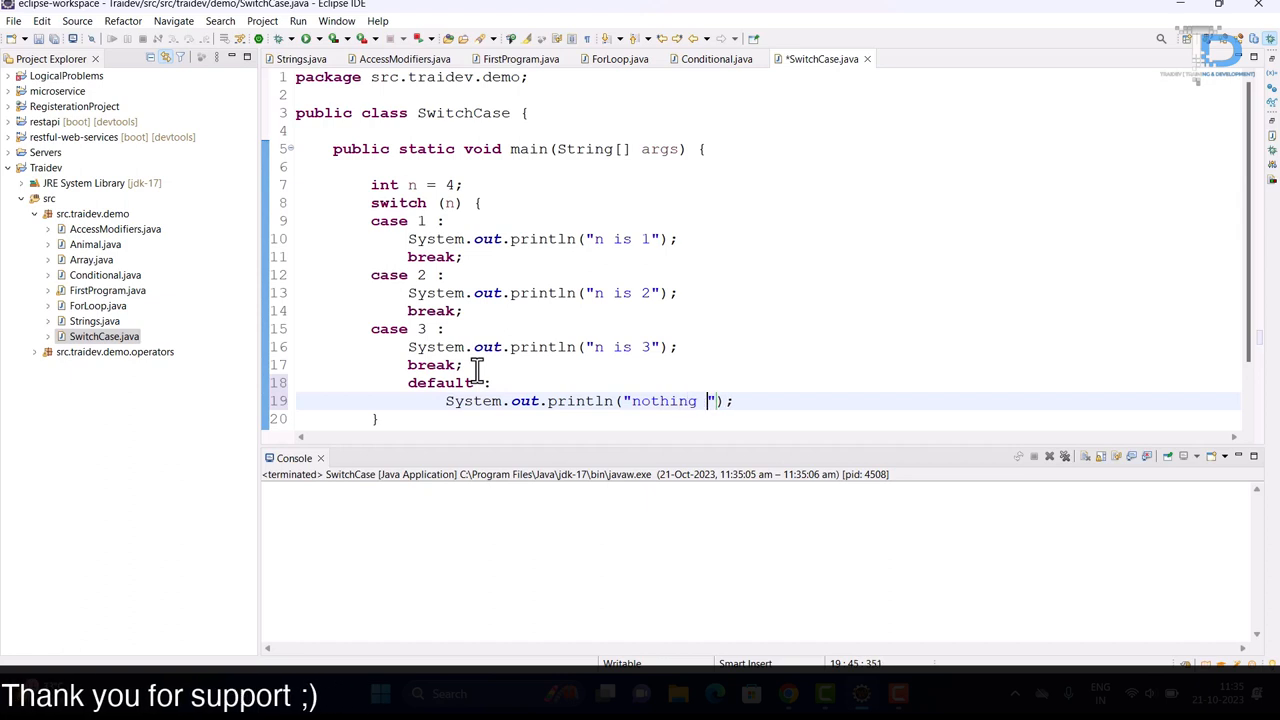
{"action": "type", "text": "is matched"}
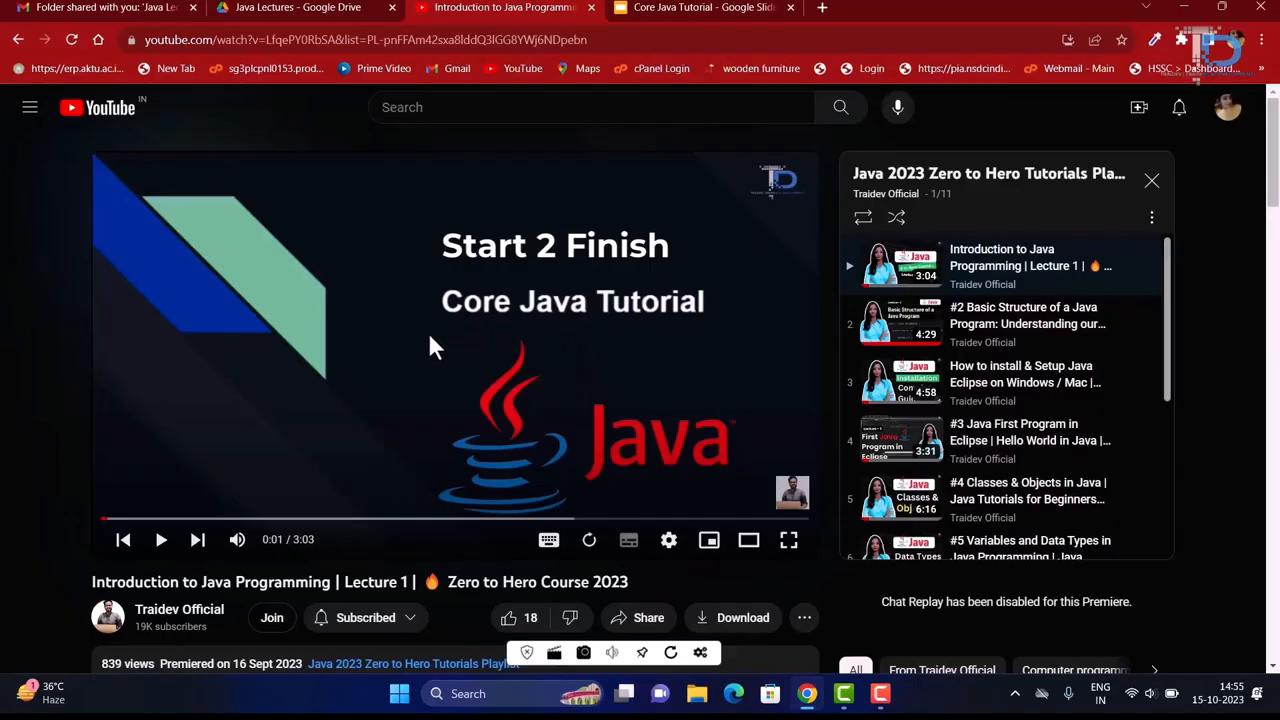
{"action": "mouse_move", "coordinate": [1165, 295]}
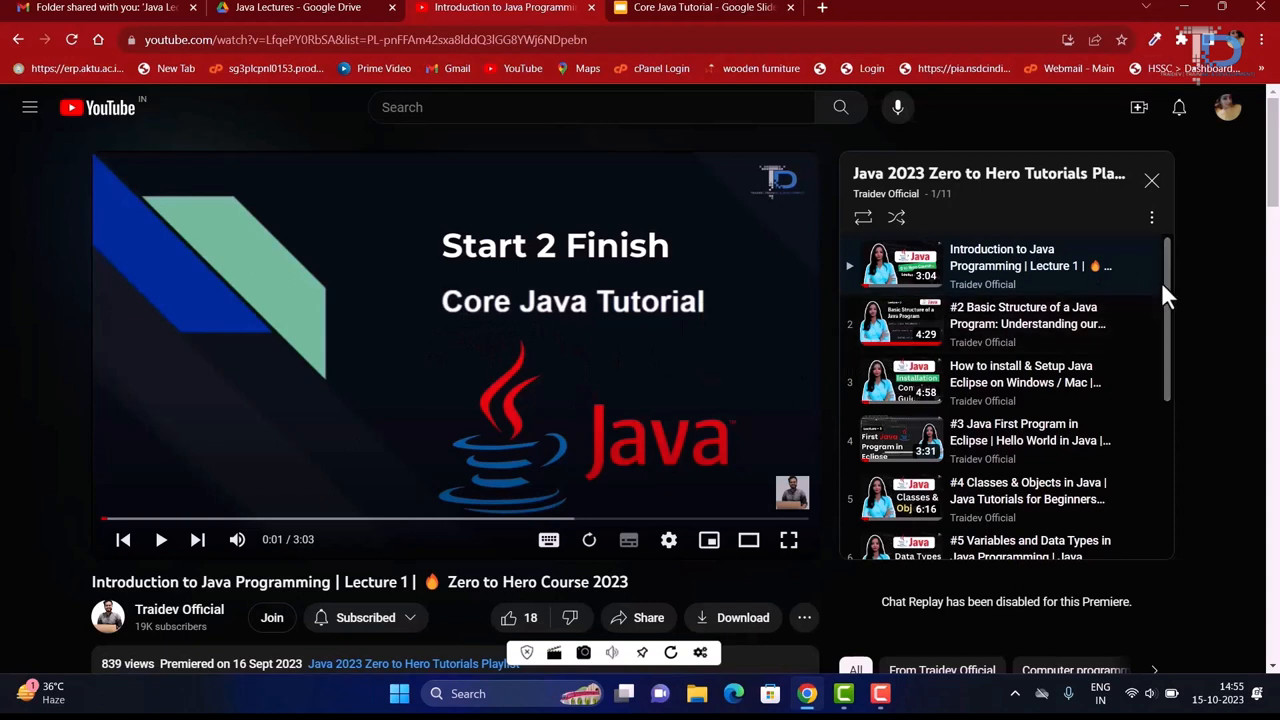
{"action": "scroll", "scroll_direction": "down", "scroll_amount": 3}
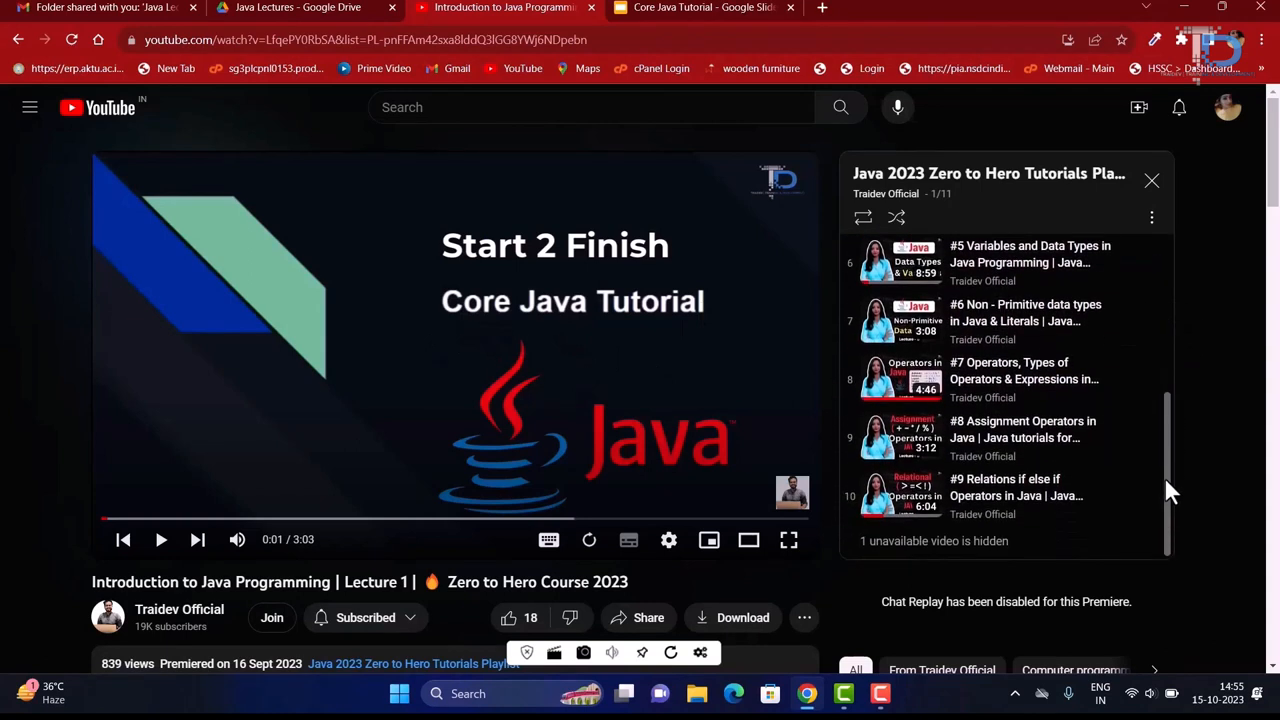